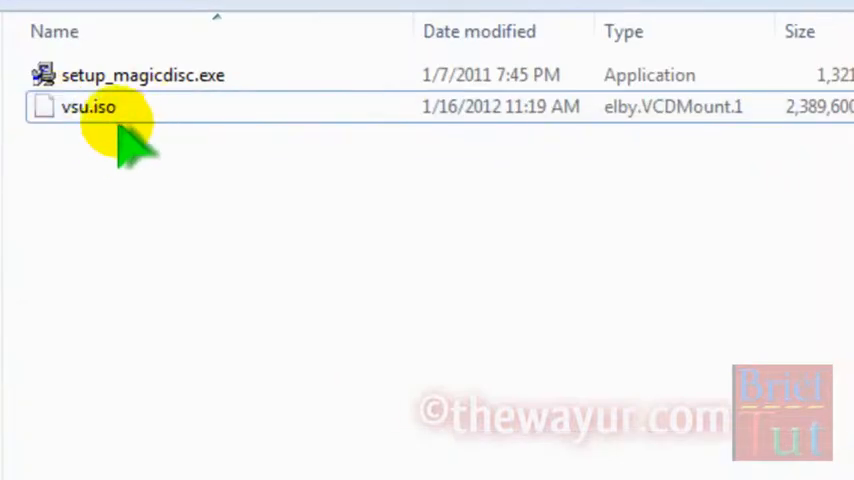
Step: Try opening vsu.iso, dismissing the unsupported-archive message and the program chooser
right_click(88, 107)
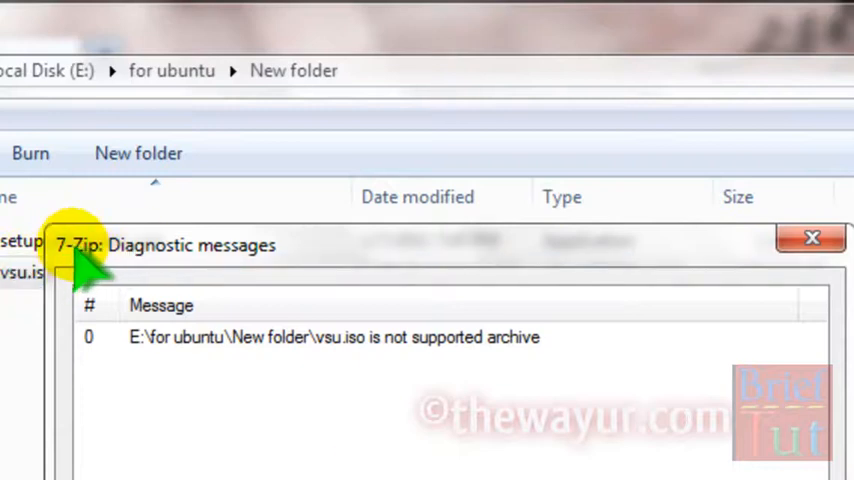
click(811, 237)
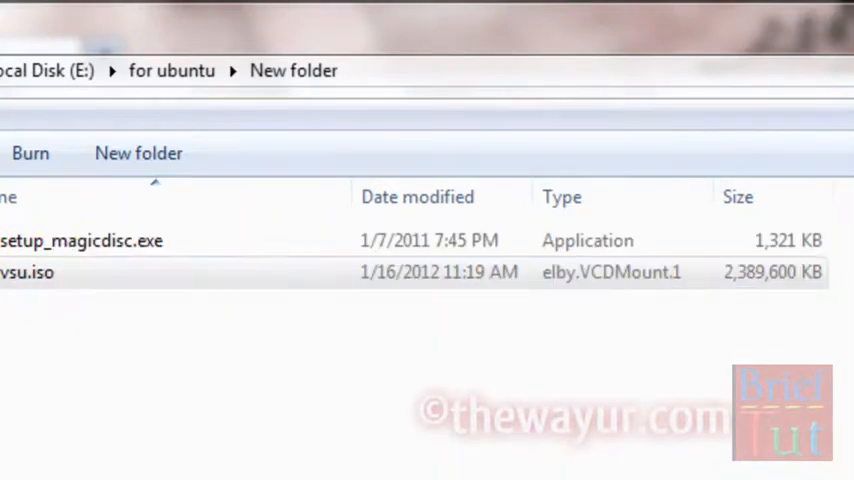
right_click(30, 272)
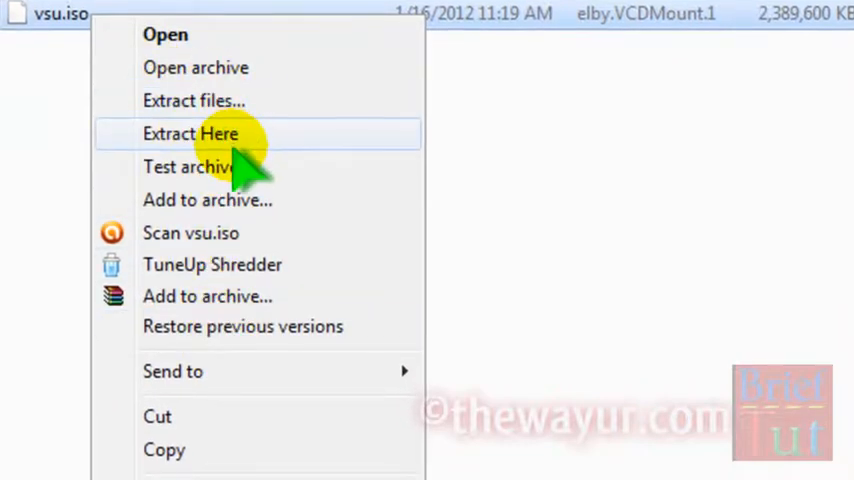
mouse_move(240, 110)
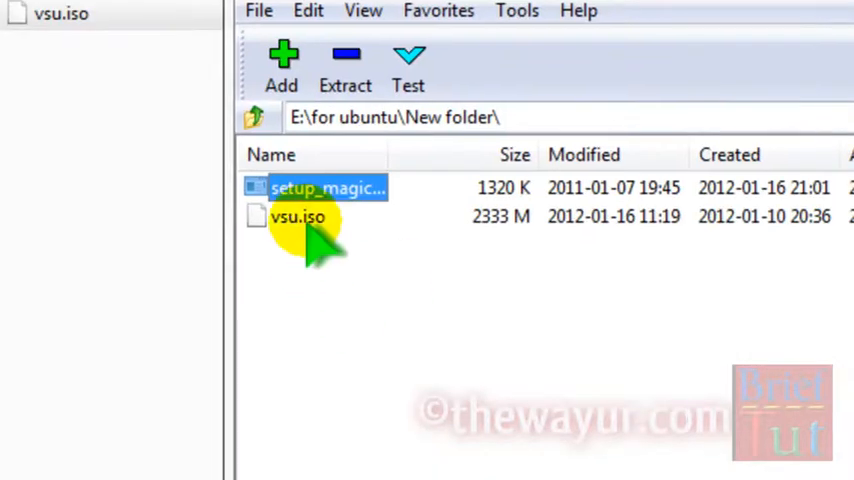
double_click(296, 217)
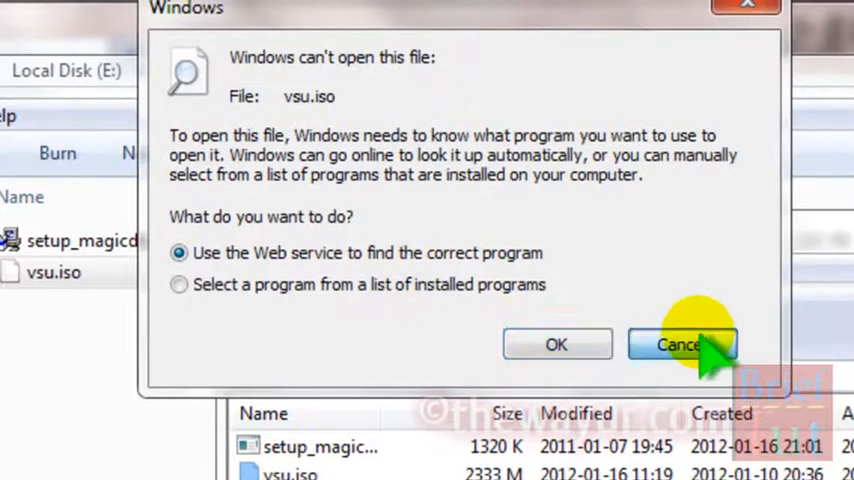
click(683, 344)
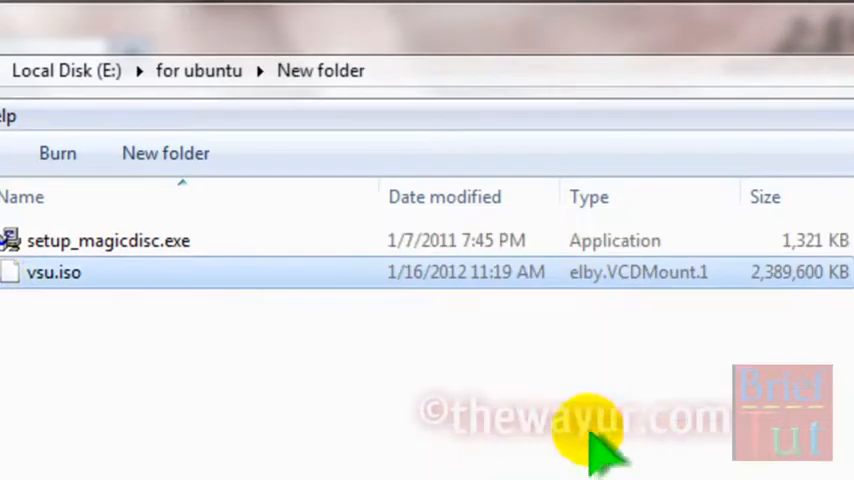
Step: Associate ISO files with WinRAR in its Integration settings
right_click(54, 272)
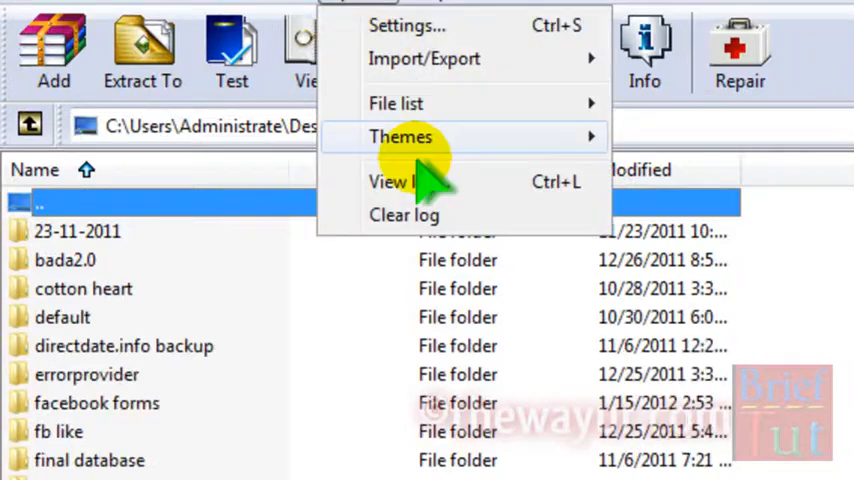
click(407, 25)
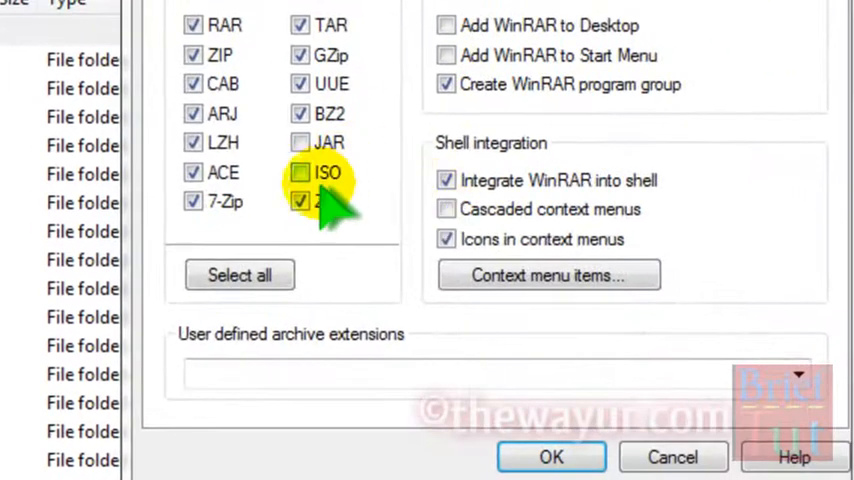
click(551, 457)
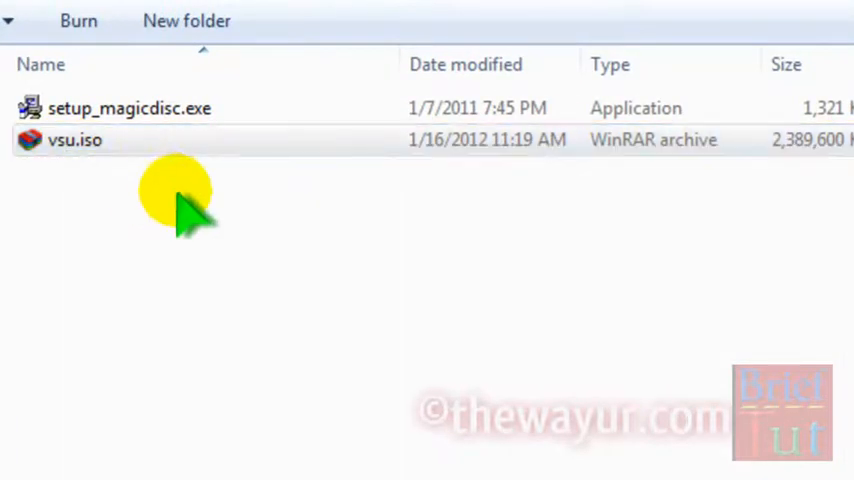
Step: Open vsu.iso as a WinRAR archive and open README.TXT inside it
double_click(74, 140)
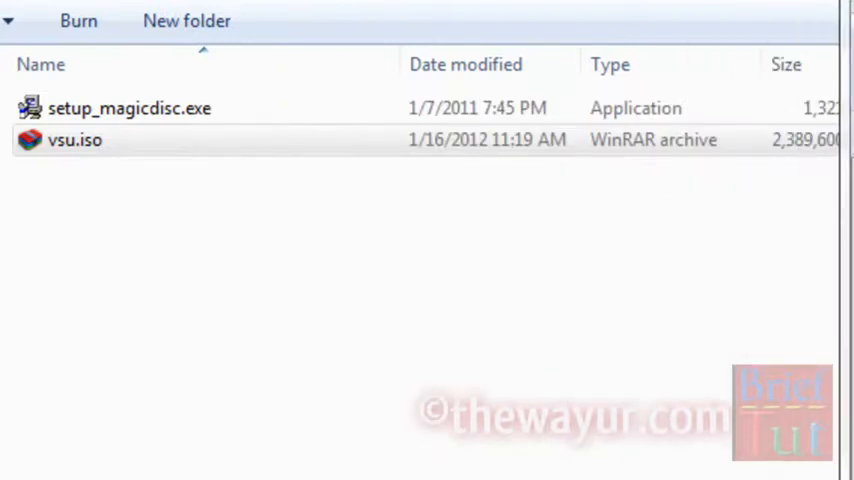
double_click(74, 140)
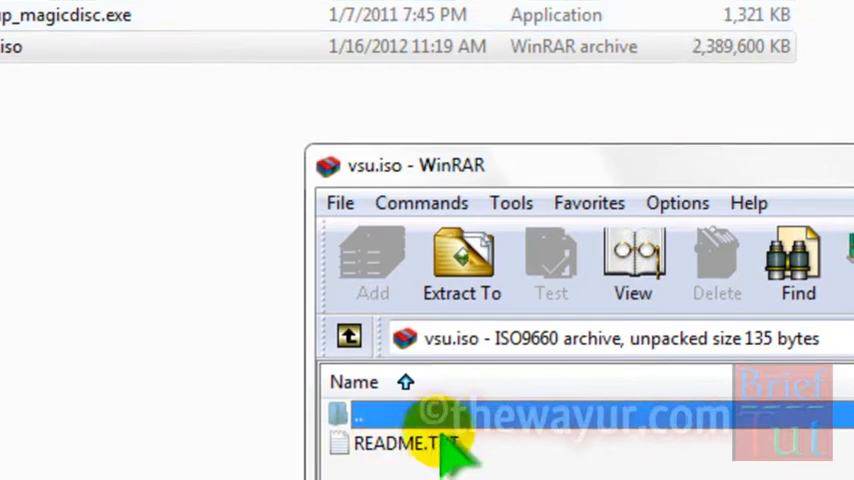
double_click(405, 443)
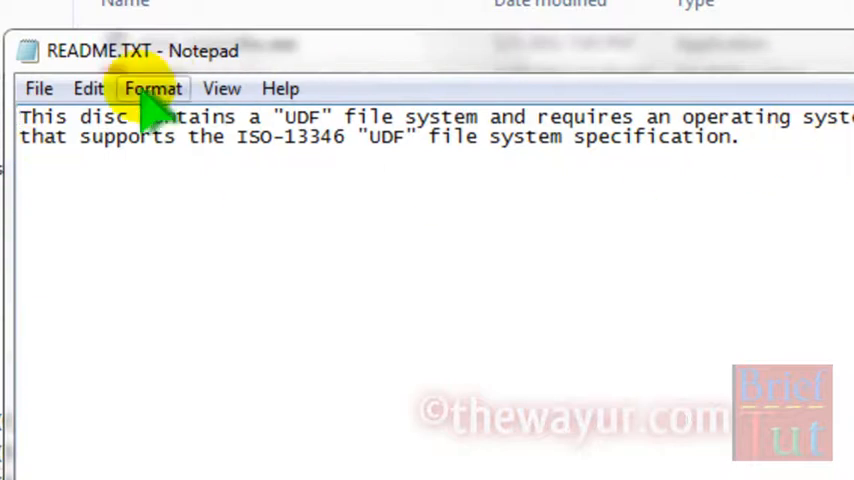
Step: Set a larger font size for the README in Notepad's Format > Font dialog
click(153, 88)
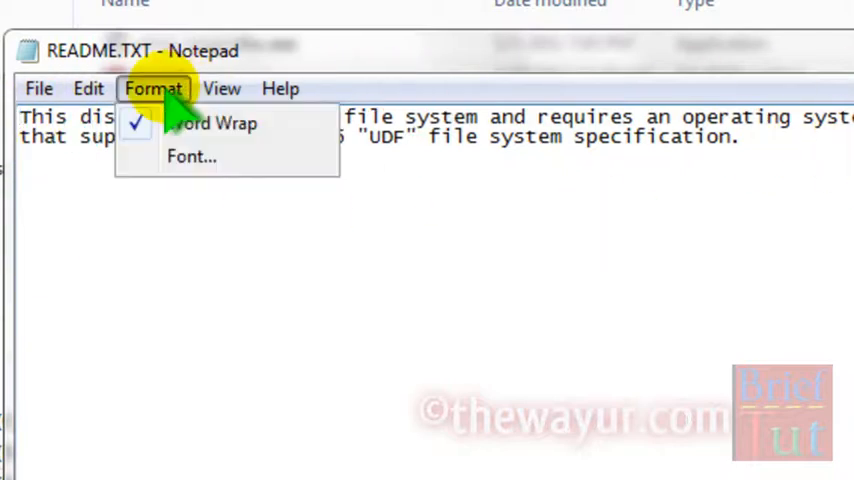
click(213, 123)
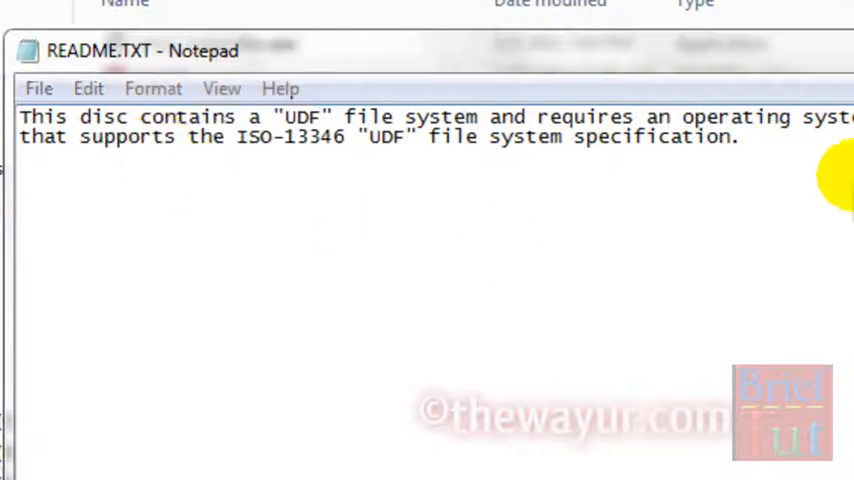
click(153, 88)
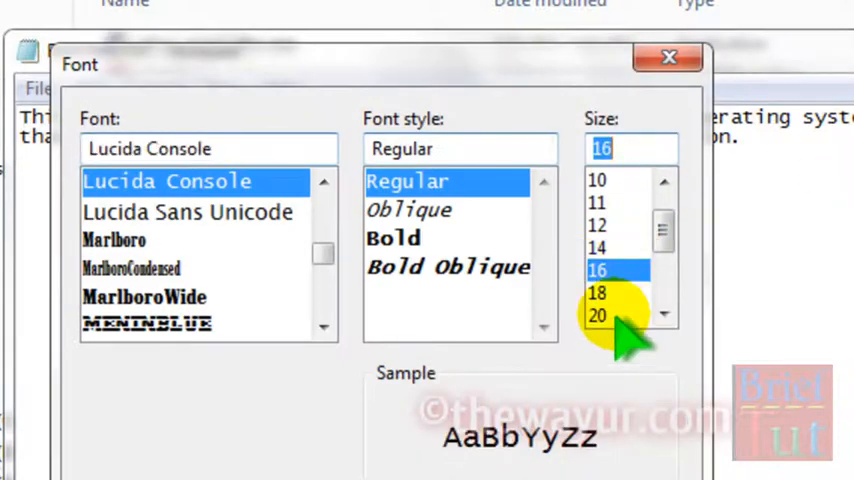
click(597, 247)
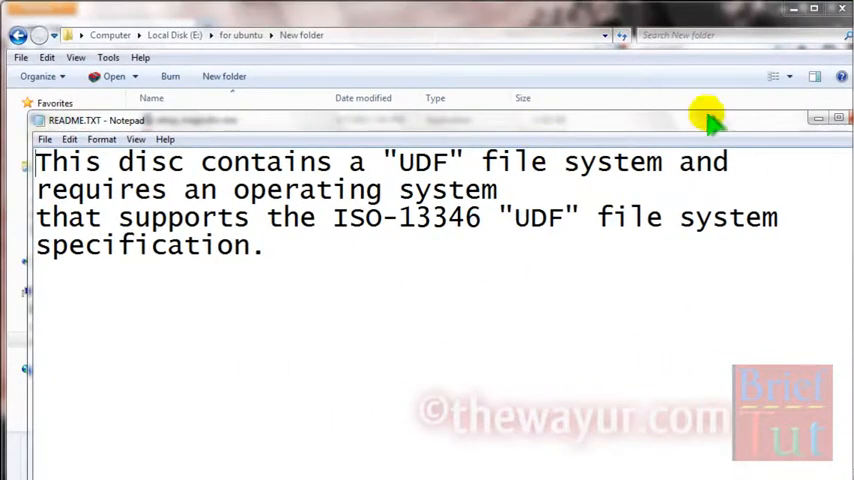
mouse_move(480, 130)
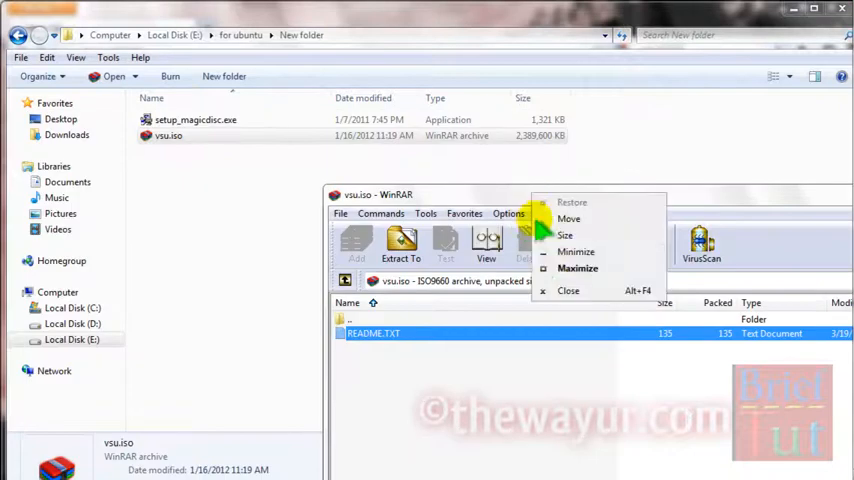
Step: Close the vsu.iso archive, open the MagicISO virtual drive result, and cancel the installer download
click(568, 290)
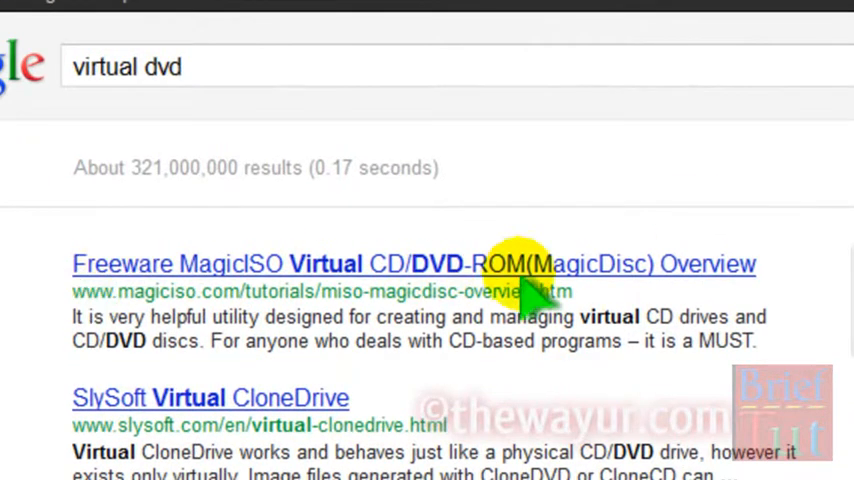
click(413, 263)
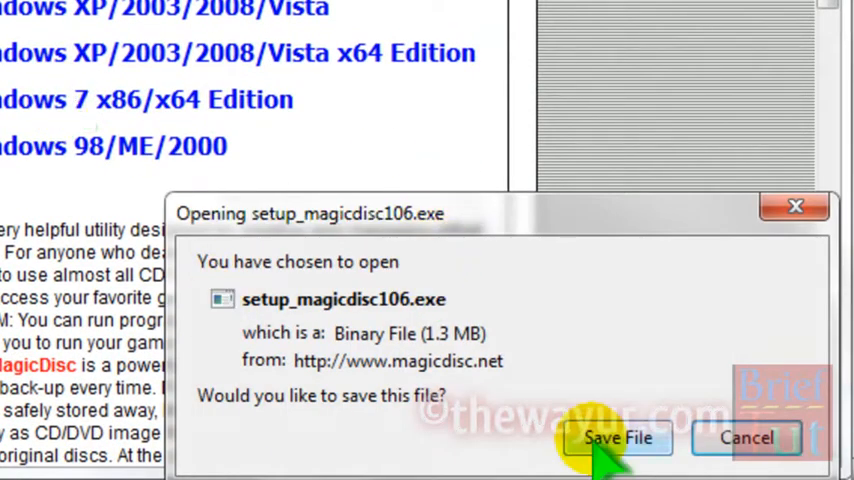
mouse_move(747, 438)
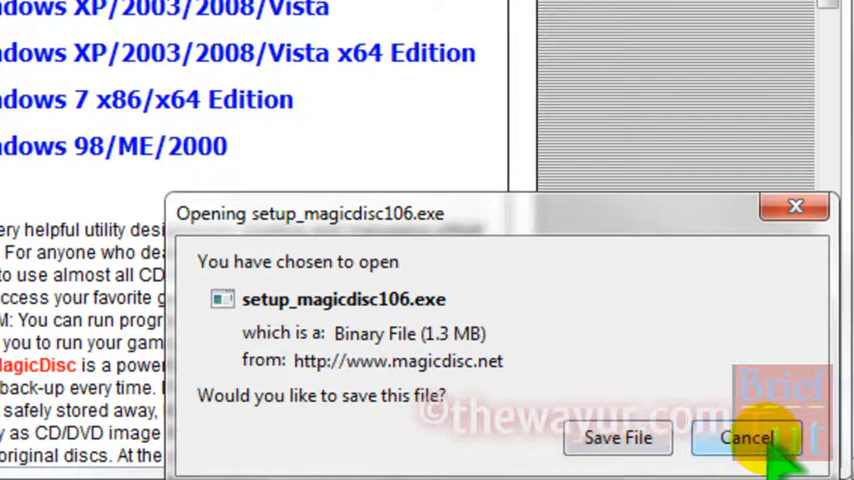
click(747, 438)
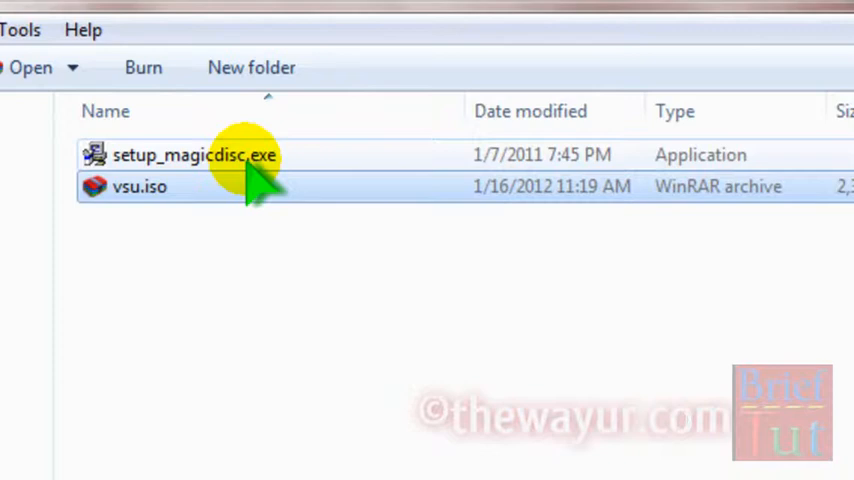
Step: Run setup_magicdisc.exe past the security warning and install to the default C:\Program Files\MagicDisc
double_click(194, 155)
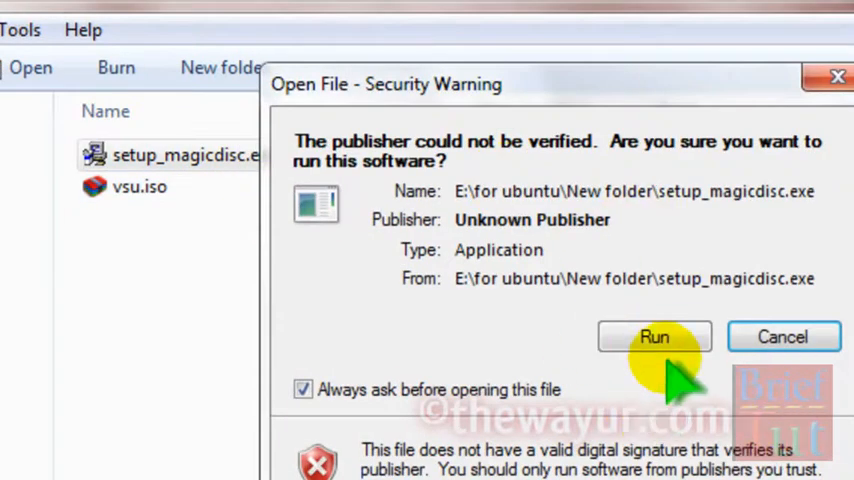
click(654, 337)
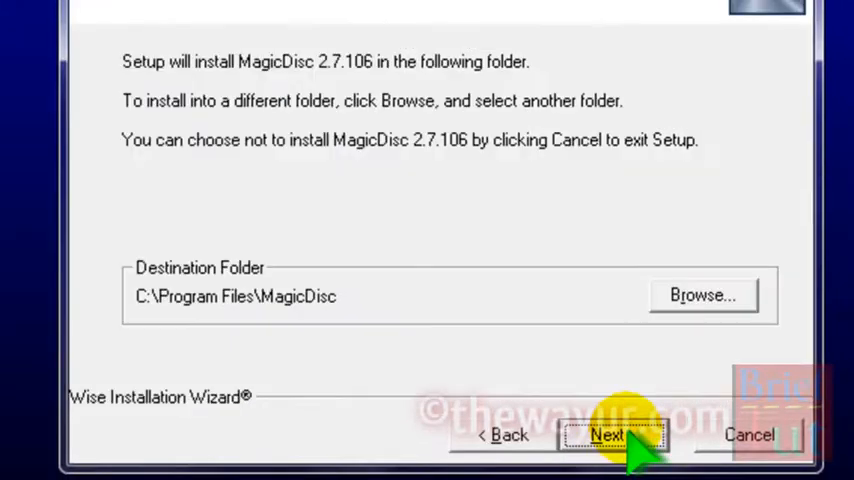
click(608, 434)
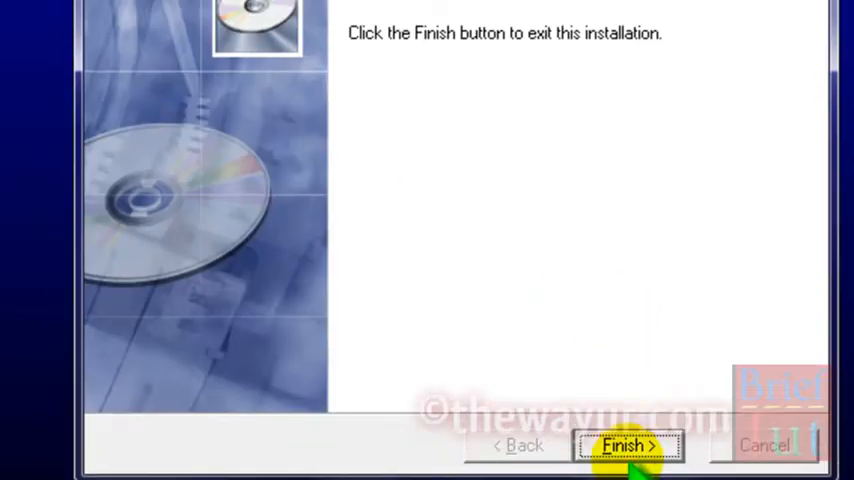
click(627, 446)
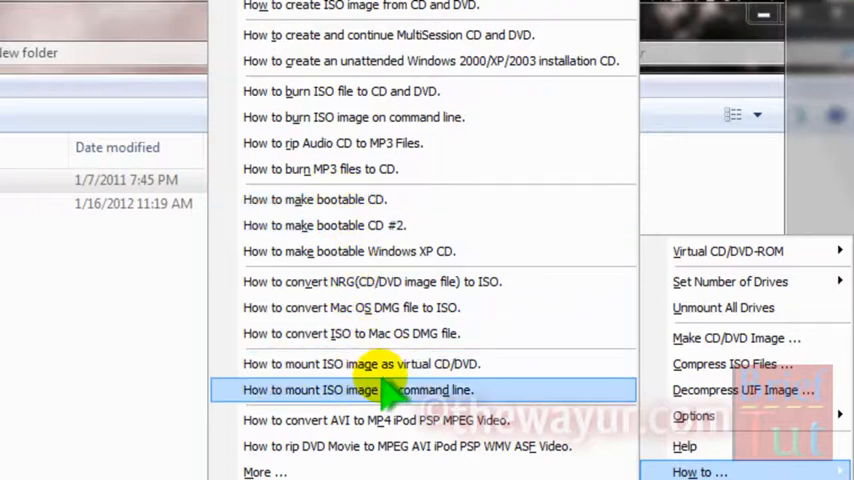
Step: Open the 'How to mount ISO image as virtual CD/DVD' guide and scroll through it
click(360, 389)
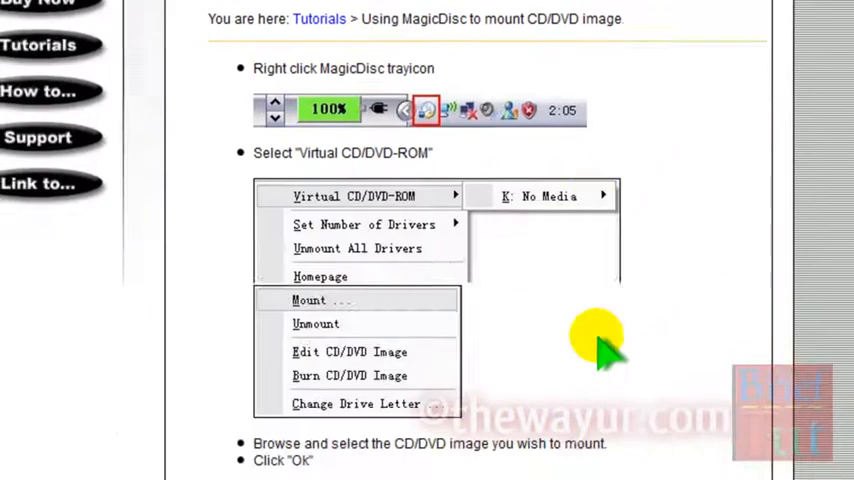
scroll(down, 3)
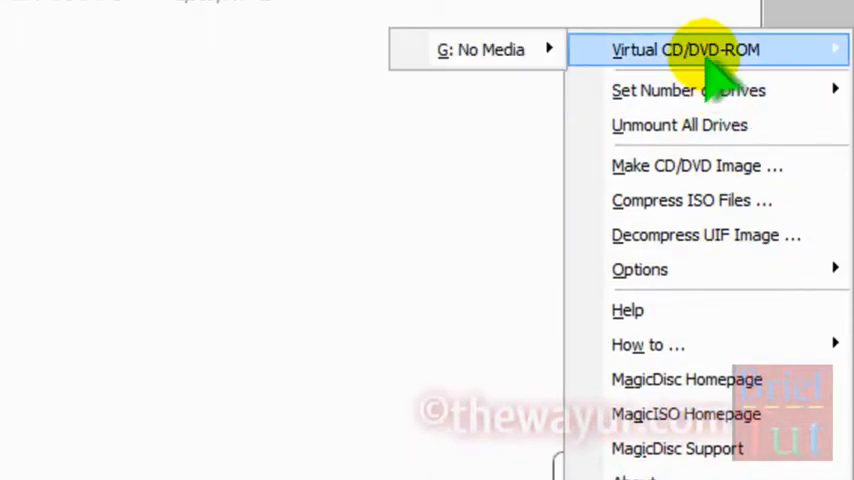
mouse_move(490, 49)
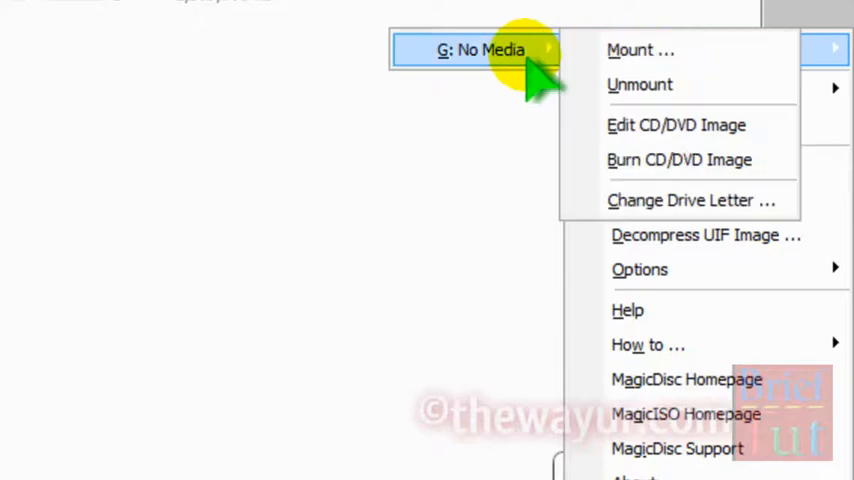
mouse_move(641, 50)
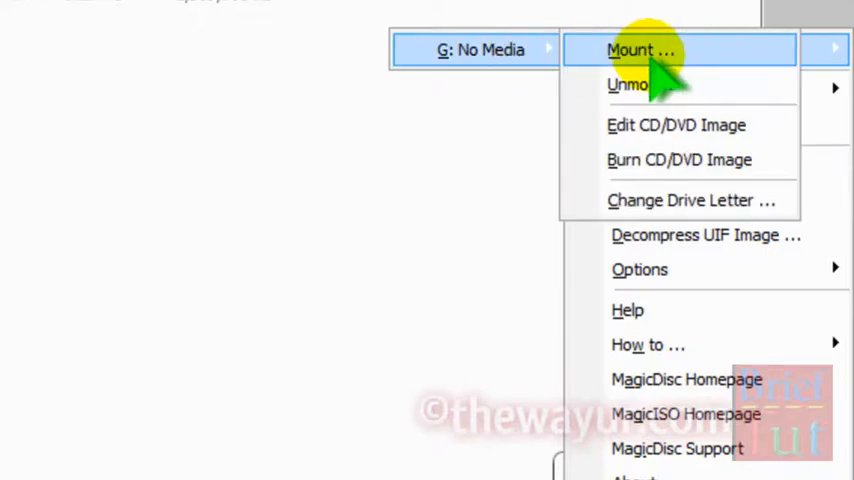
Step: Mount vsu.iso from New folder onto virtual drive G: via Mount…
click(641, 49)
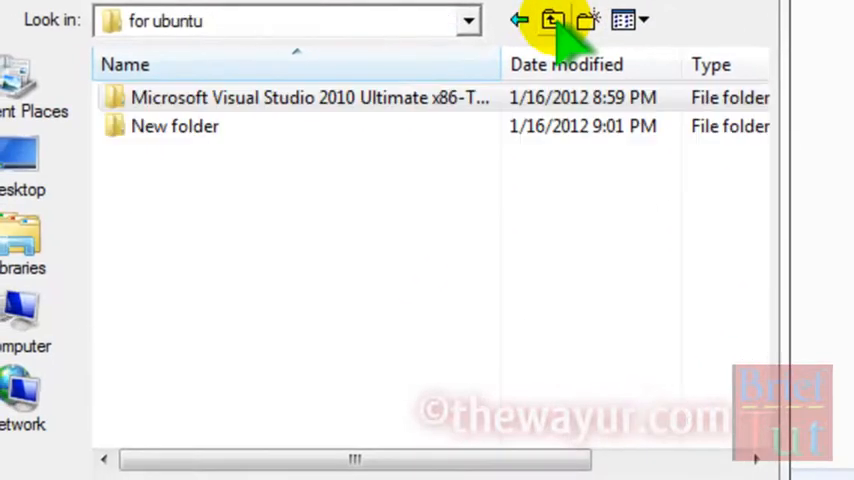
double_click(175, 126)
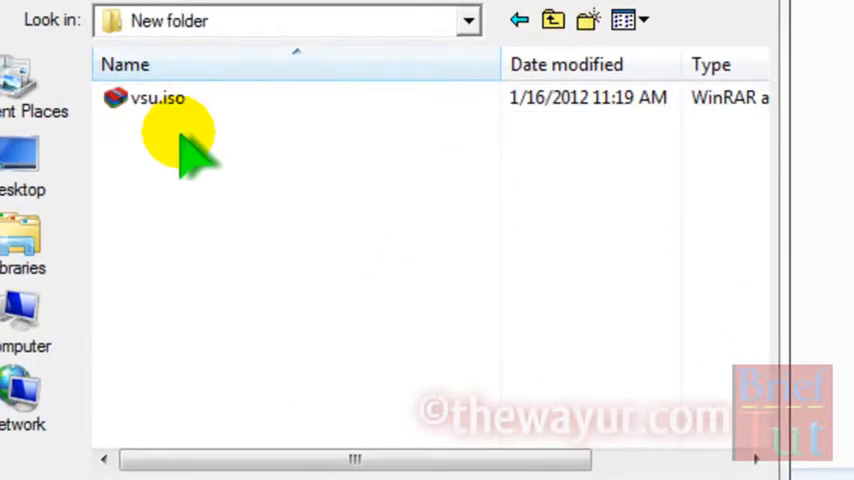
click(157, 97)
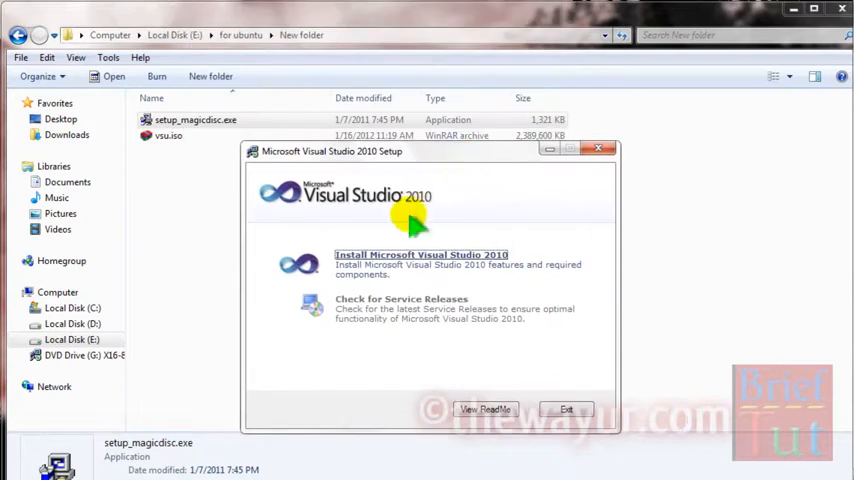
mouse_move(520, 335)
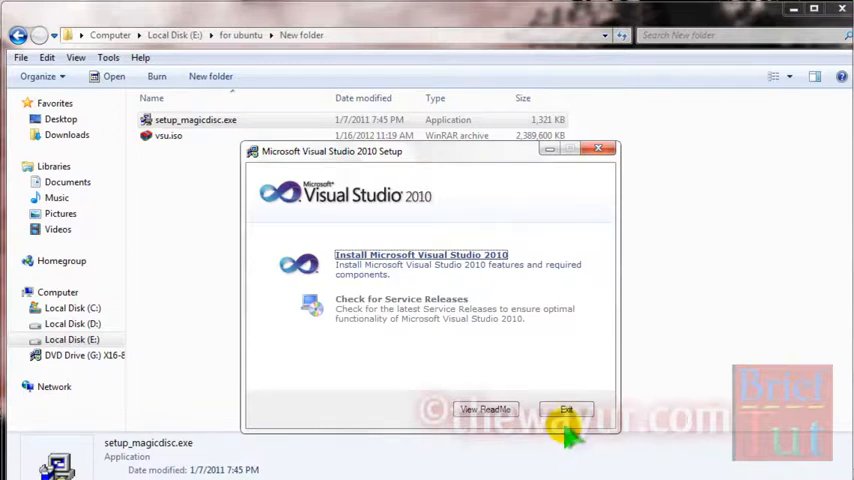
Step: Exit the autorun launcher, open DVD Drive (G:) from Computer, then exit the relaunched setup
click(567, 409)
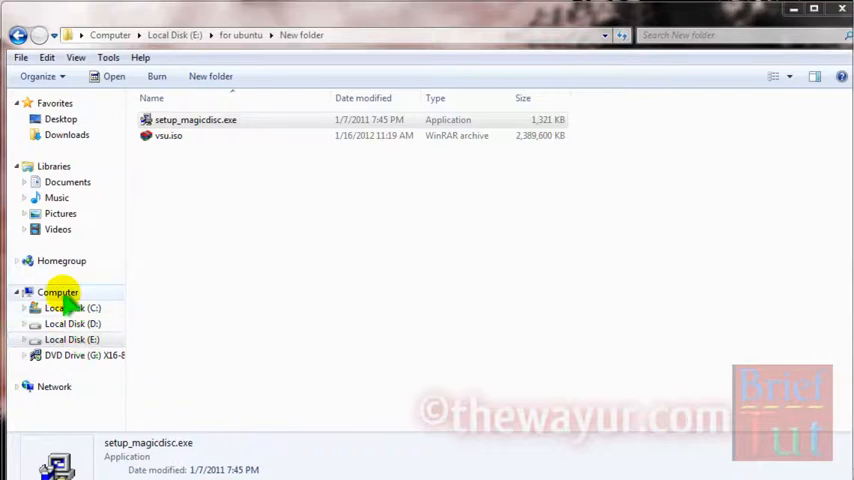
click(57, 291)
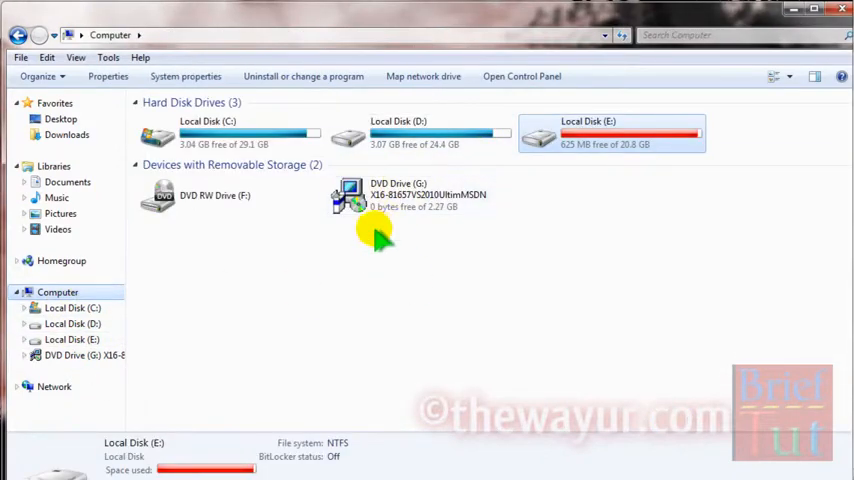
click(420, 195)
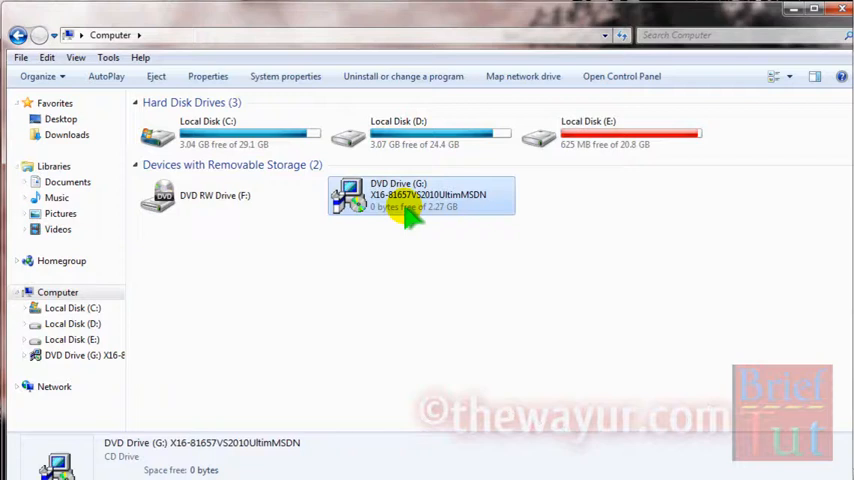
double_click(421, 195)
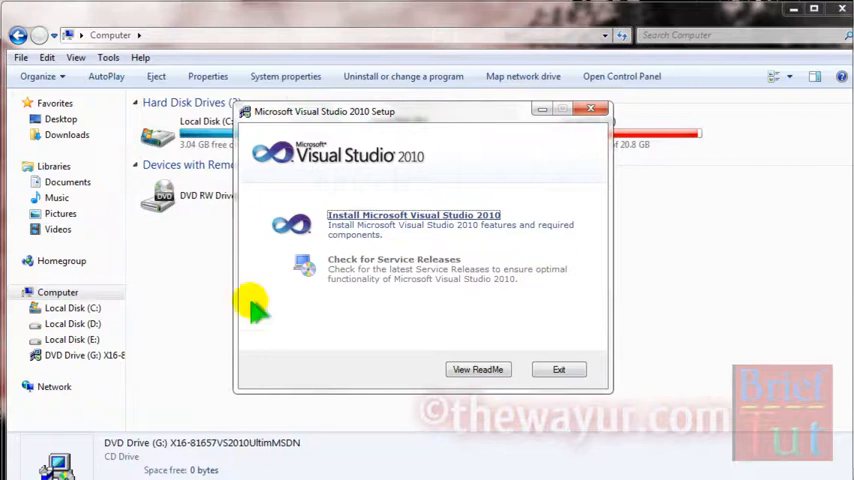
click(558, 369)
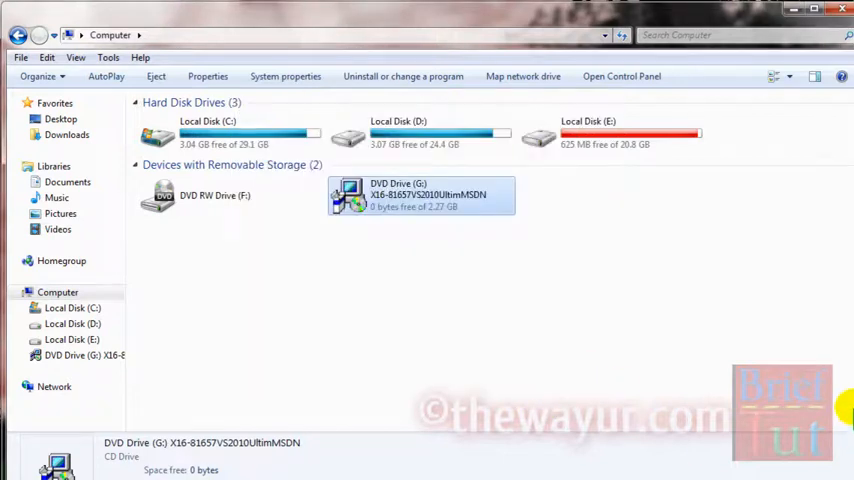